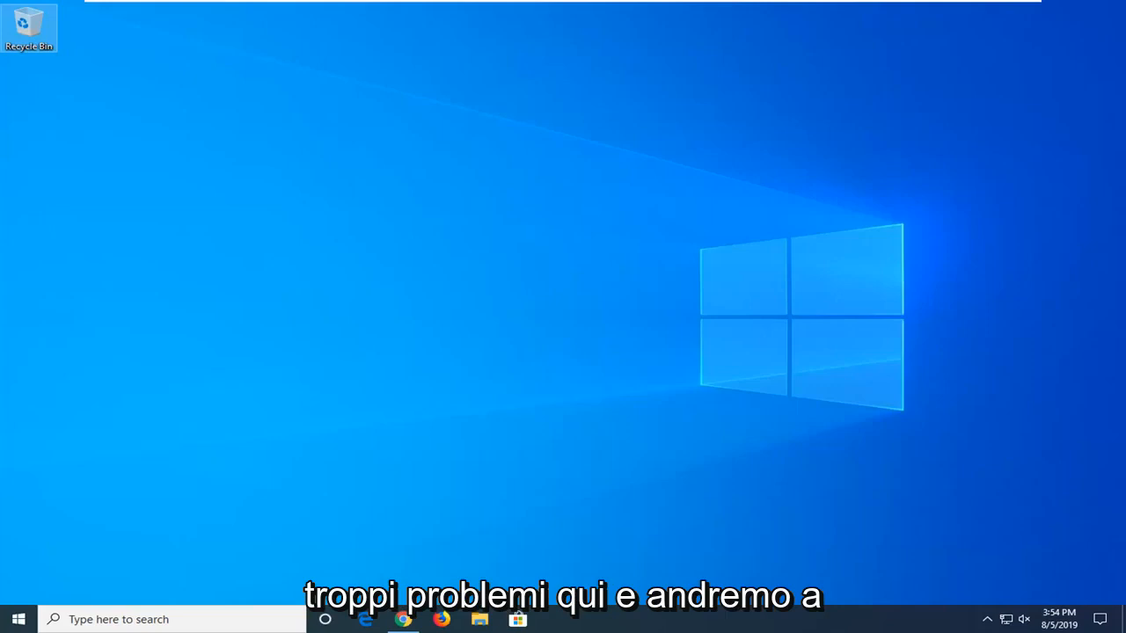
Search the Start menu for 'services' to bring up the Services tool.
{"action": "left_click", "coordinate": [17, 619]}
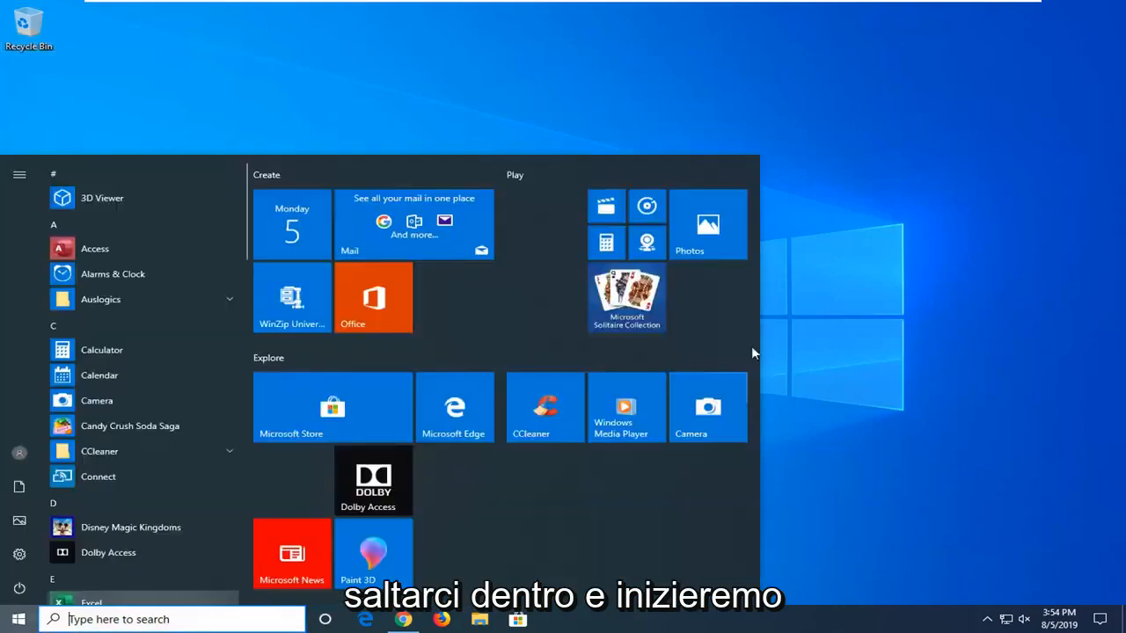
{"action": "left_click", "coordinate": [18, 619]}
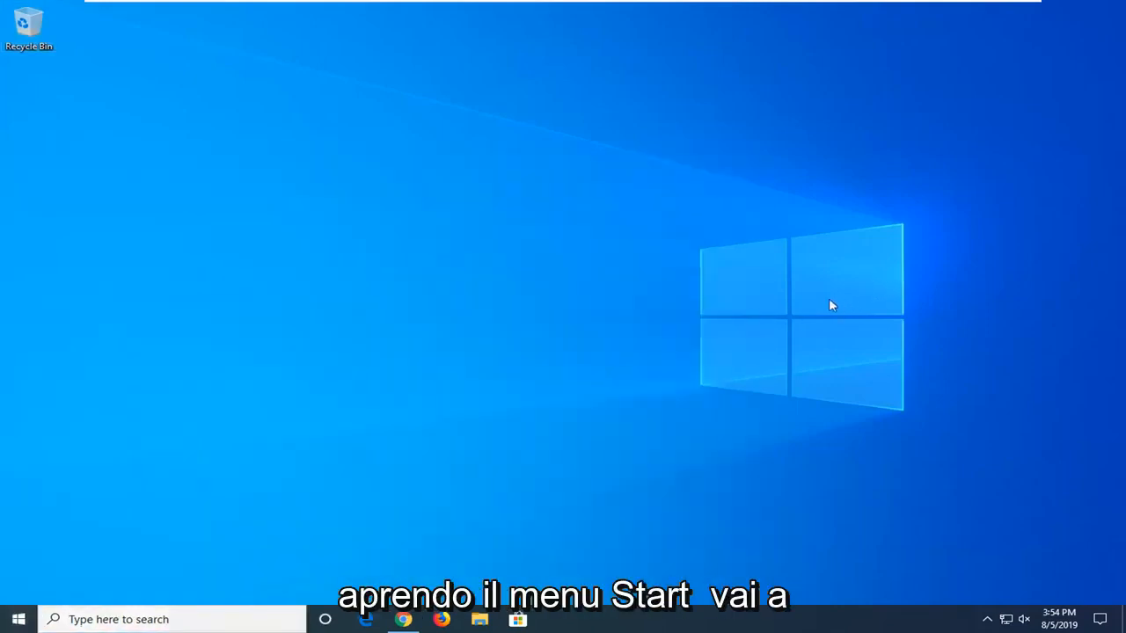
{"action": "left_click", "coordinate": [17, 619]}
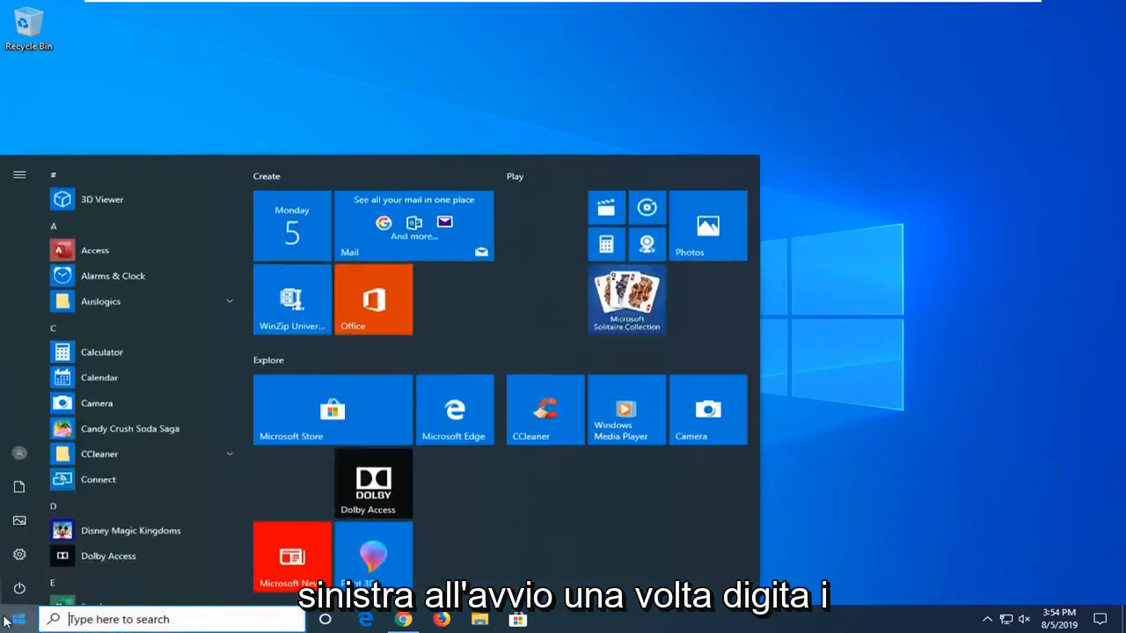
{"action": "type", "text": "services"}
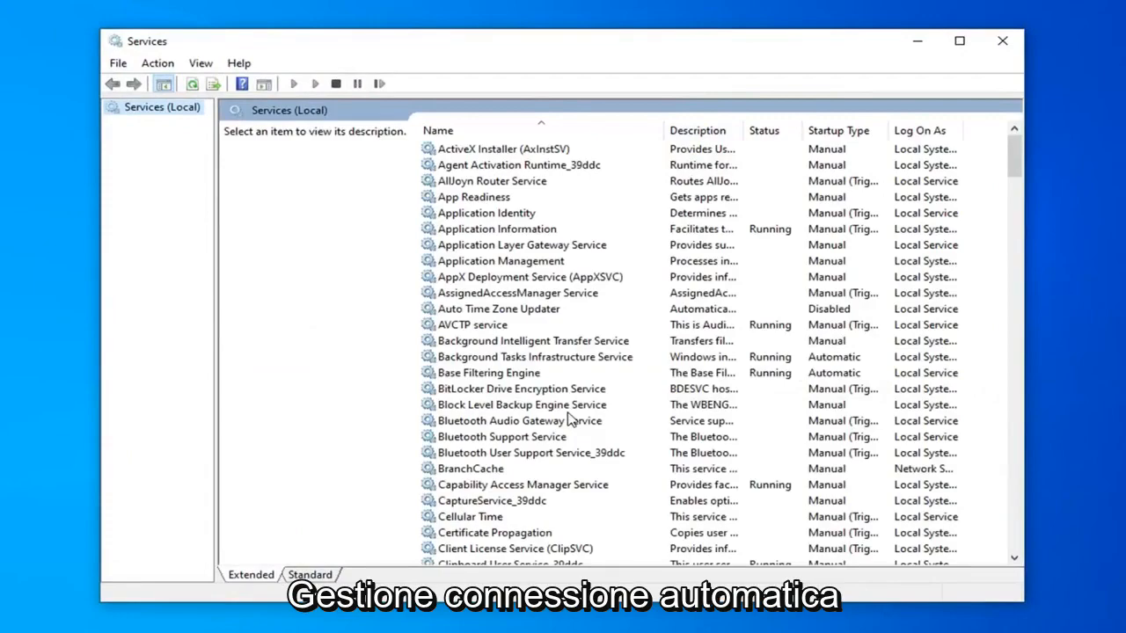
Scroll the services list down and select Remote Access Auto Connection Manager.
{"action": "left_click", "coordinate": [523, 405]}
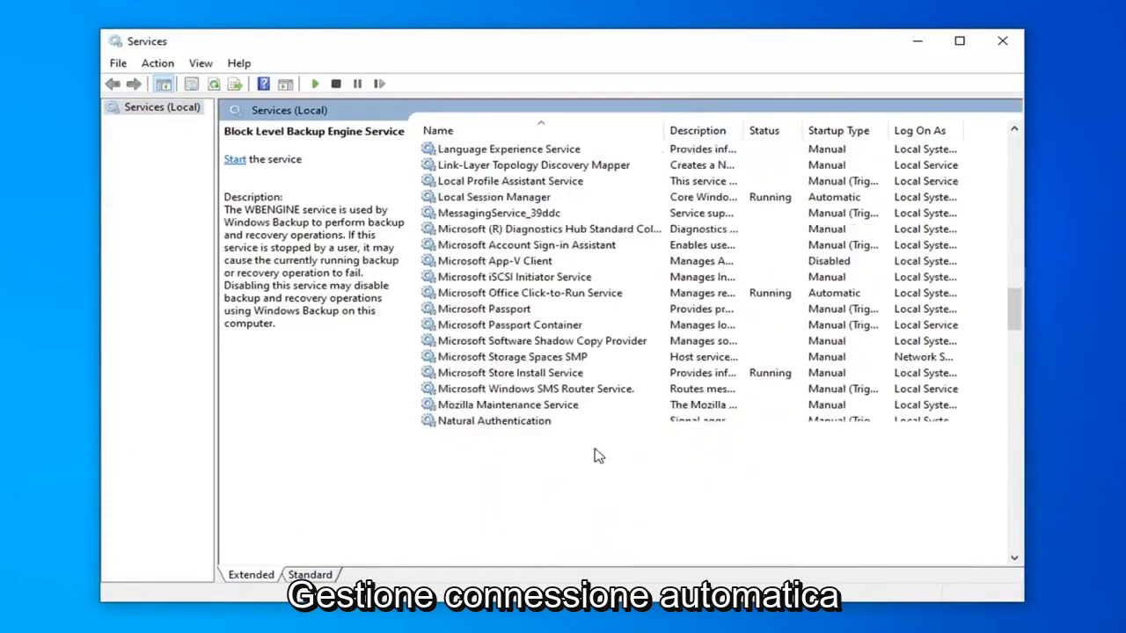
{"action": "scroll", "scroll_direction": "down", "scroll_amount": 3}
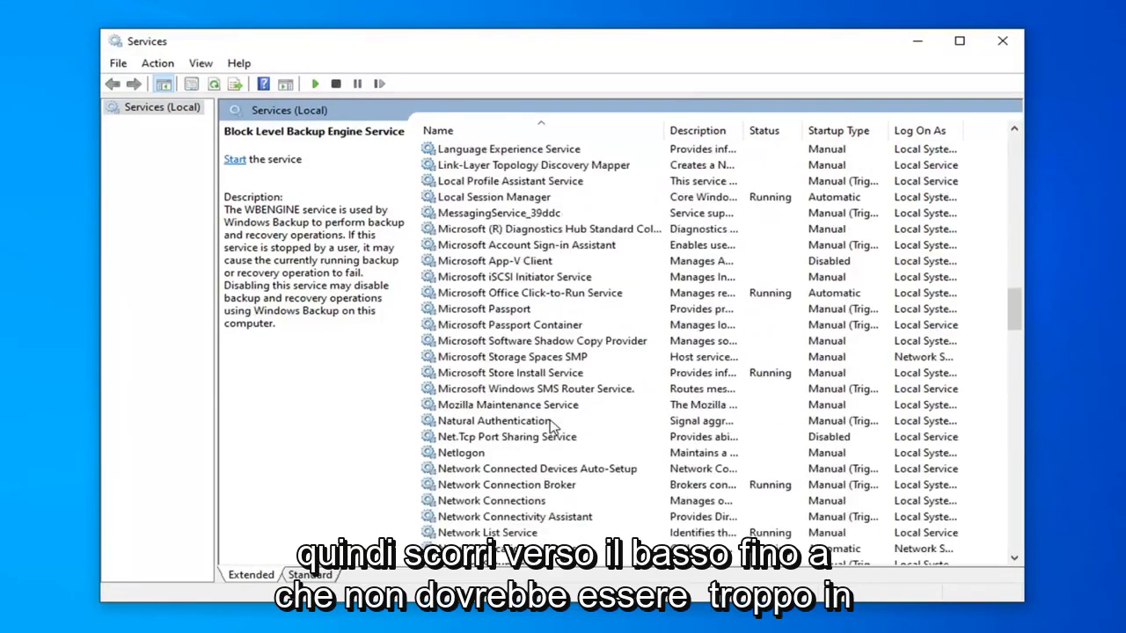
{"action": "scroll", "scroll_direction": "down", "scroll_amount": 3}
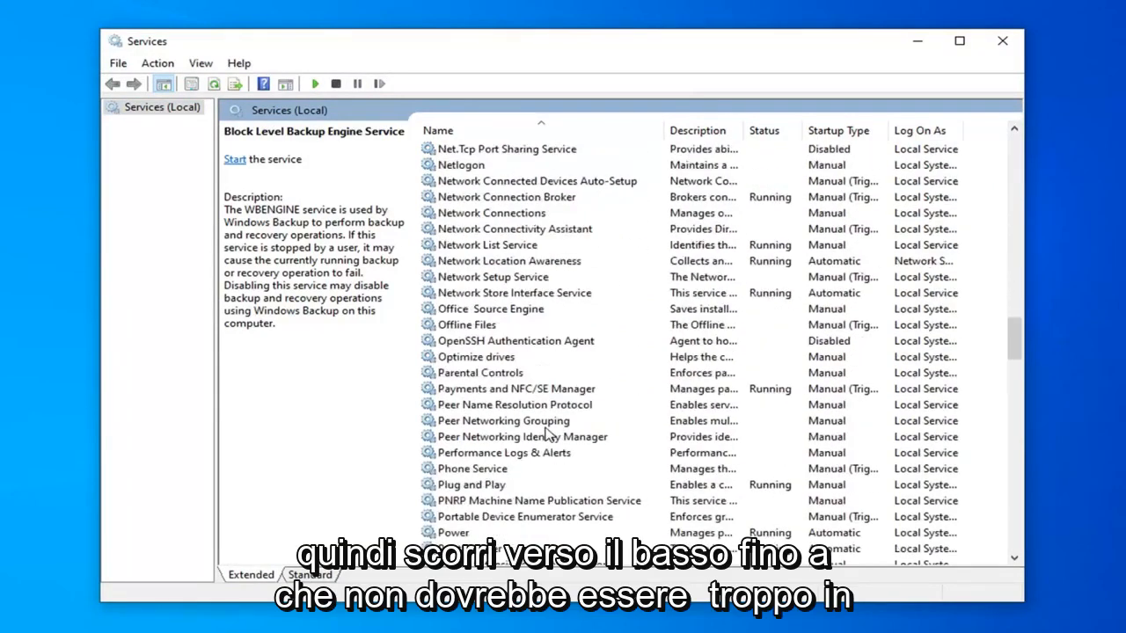
{"action": "scroll", "scroll_direction": "down", "scroll_amount": 3}
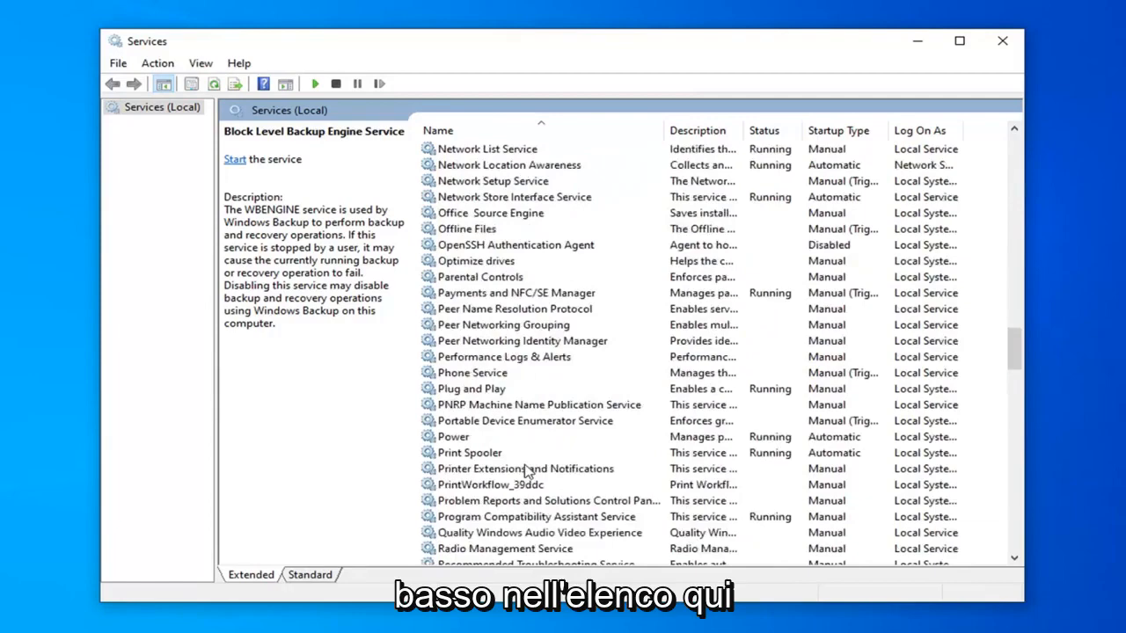
{"action": "left_click", "coordinate": [542, 486]}
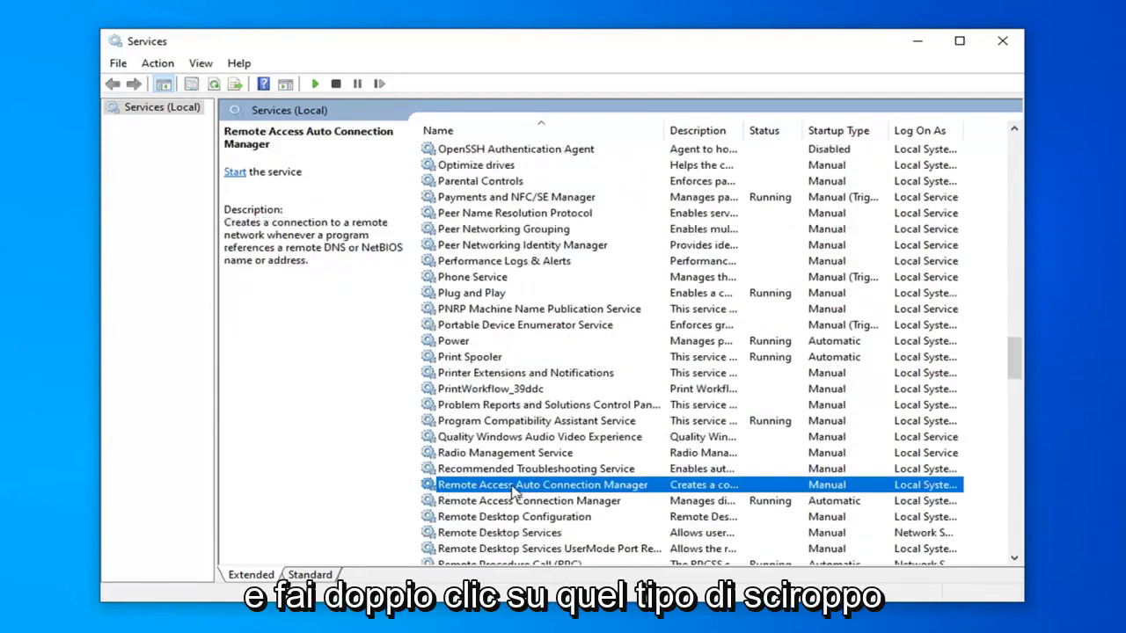
Set Remote Access Auto Connection Manager's startup type to Automatic, start it, and apply.
{"action": "double_click", "coordinate": [542, 485]}
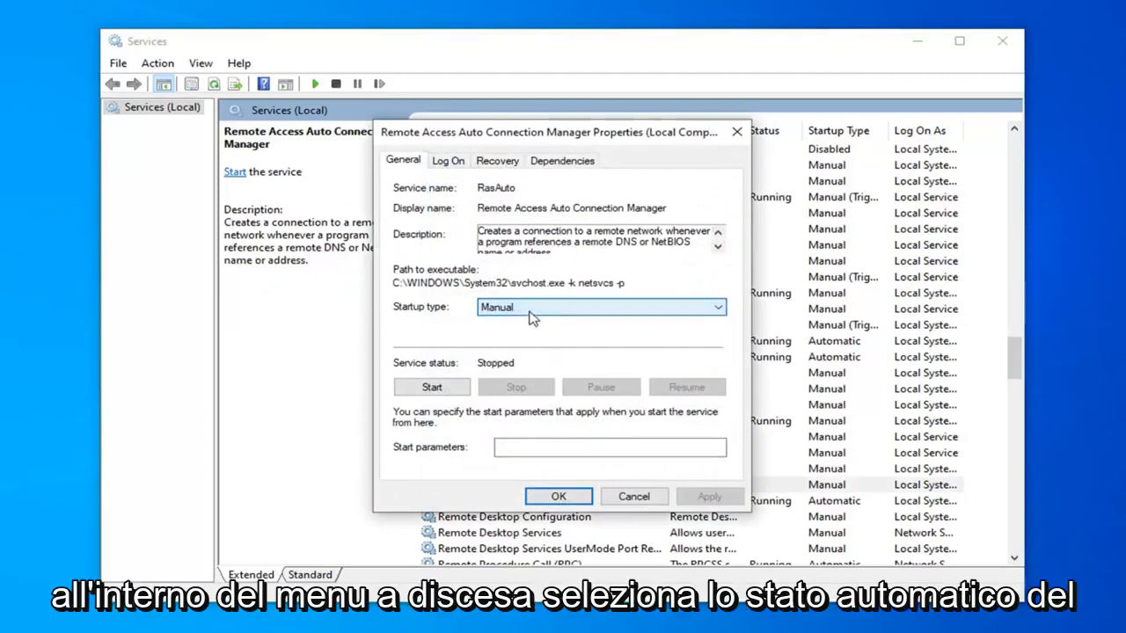
{"action": "left_click", "coordinate": [601, 306]}
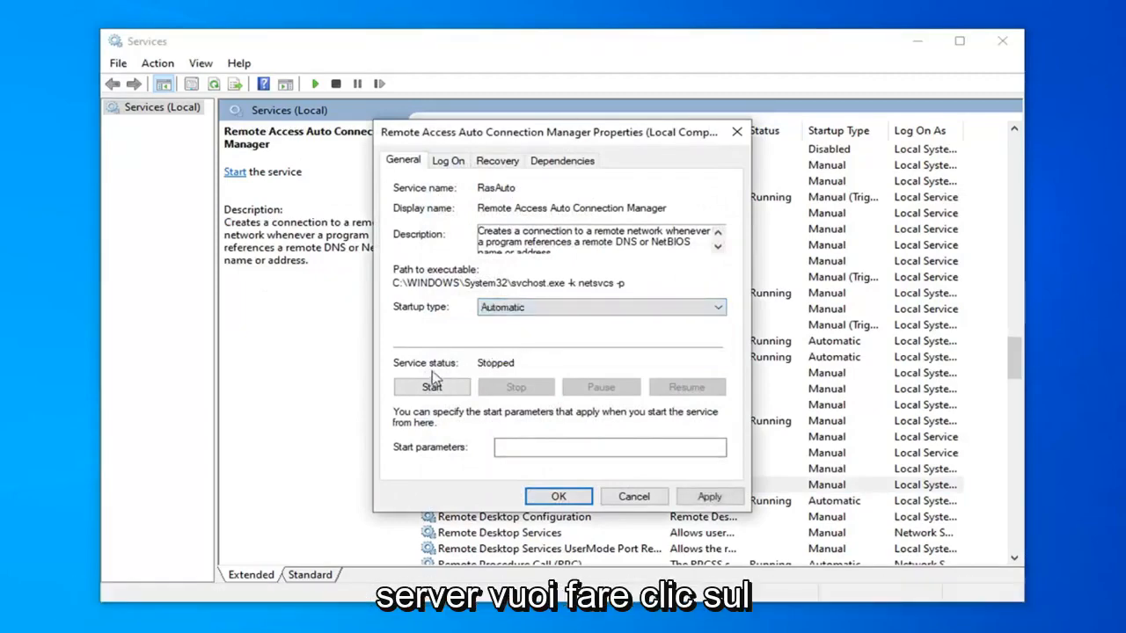
{"action": "left_click", "coordinate": [432, 388]}
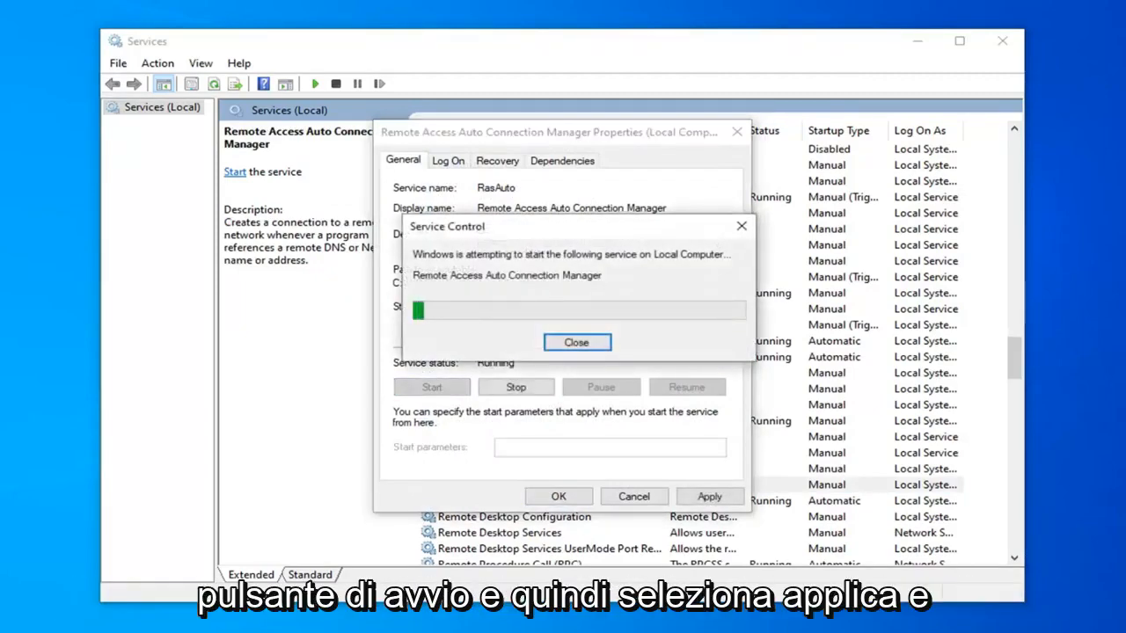
{"action": "left_click", "coordinate": [577, 341]}
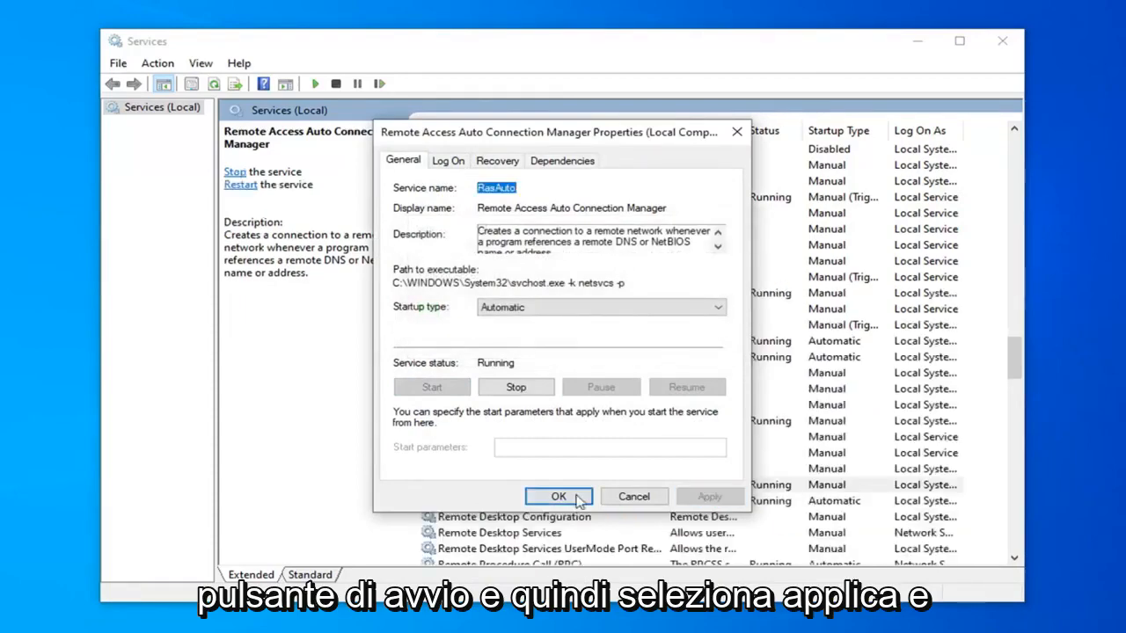
{"action": "left_click", "coordinate": [558, 497]}
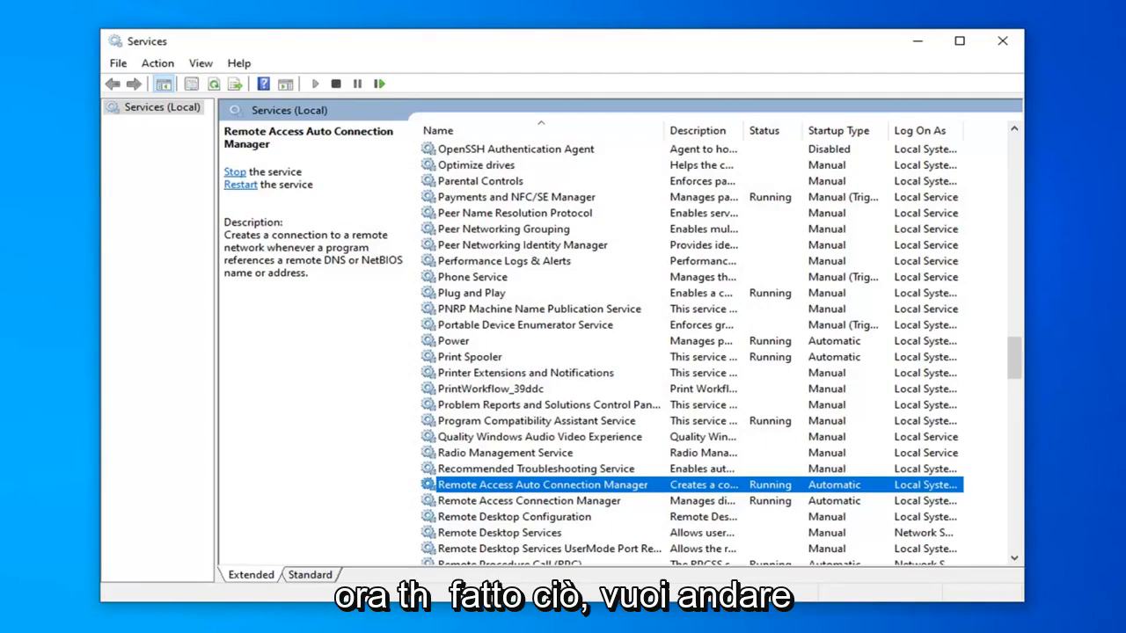
{"action": "mouse_move", "coordinate": [919, 345]}
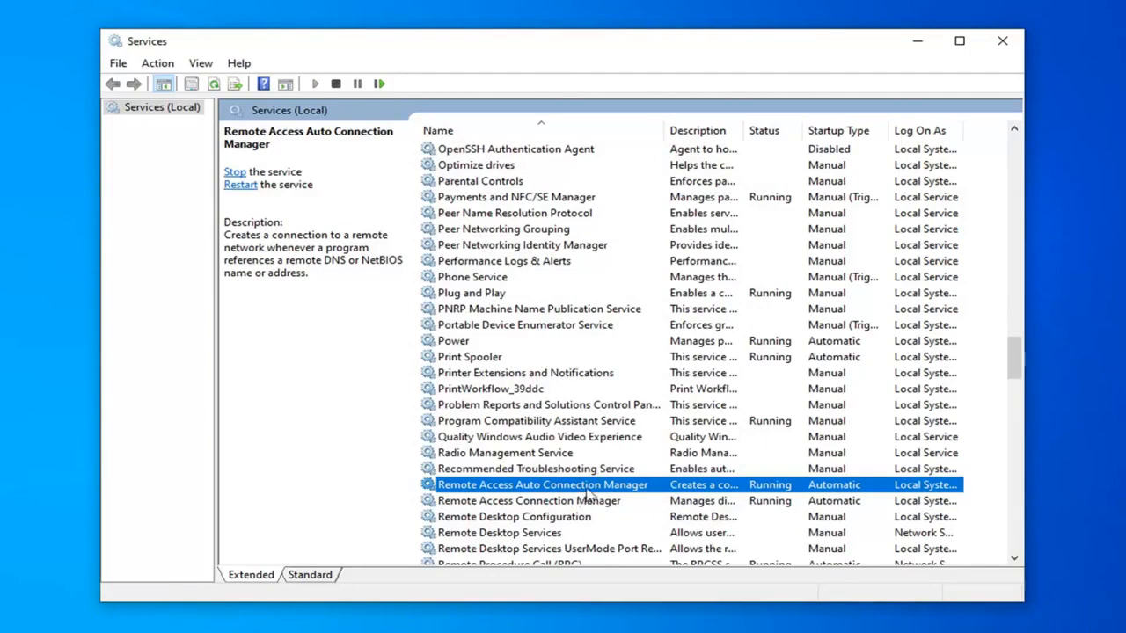
Switch the service's log-on to a specific account, confirm, and reselect it in the list.
{"action": "double_click", "coordinate": [542, 486]}
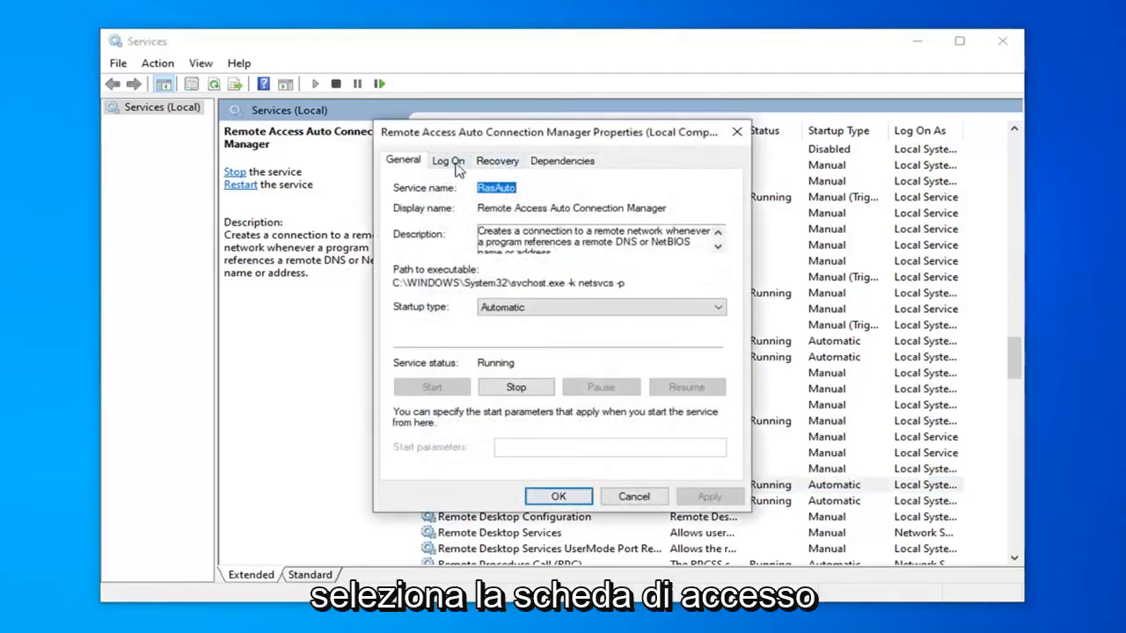
{"action": "left_click", "coordinate": [447, 160]}
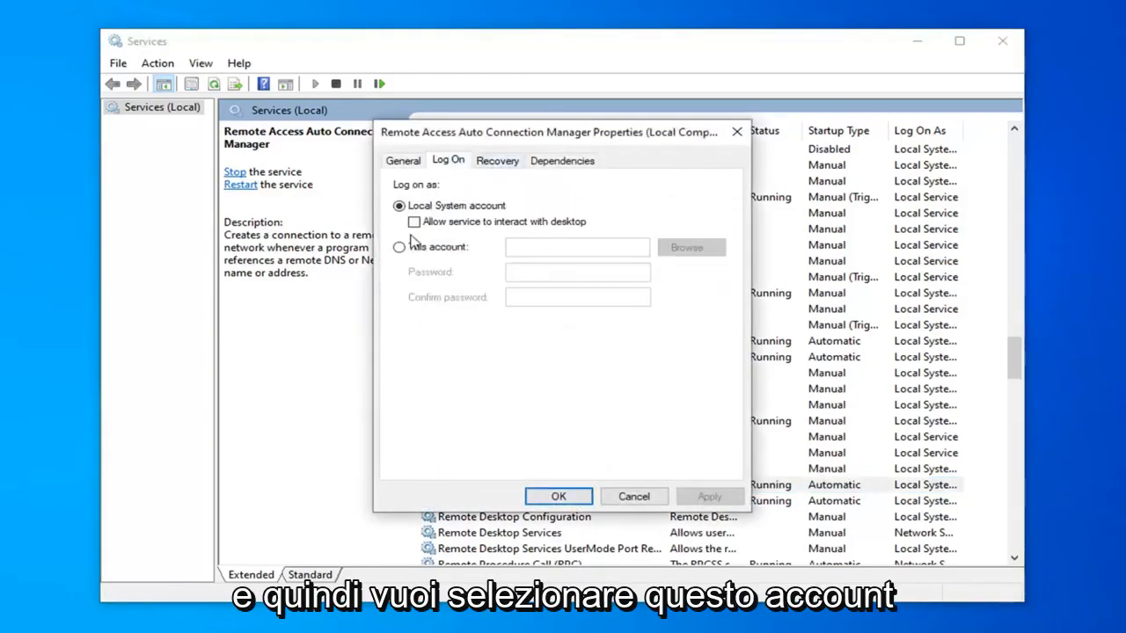
{"action": "left_click", "coordinate": [400, 246]}
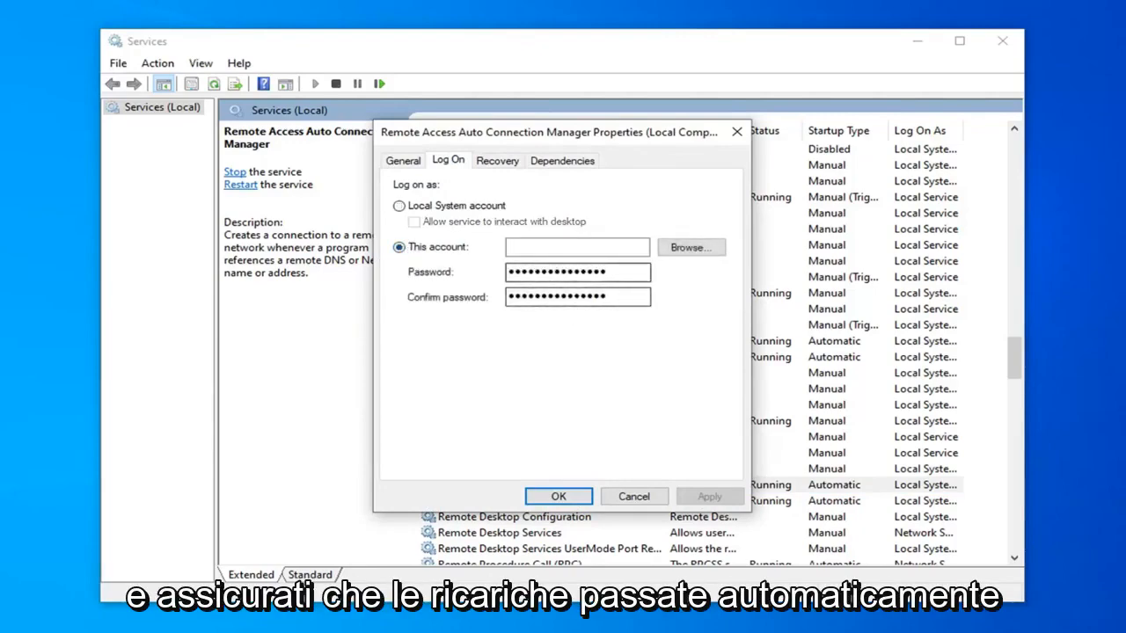
{"action": "left_click", "coordinate": [560, 496]}
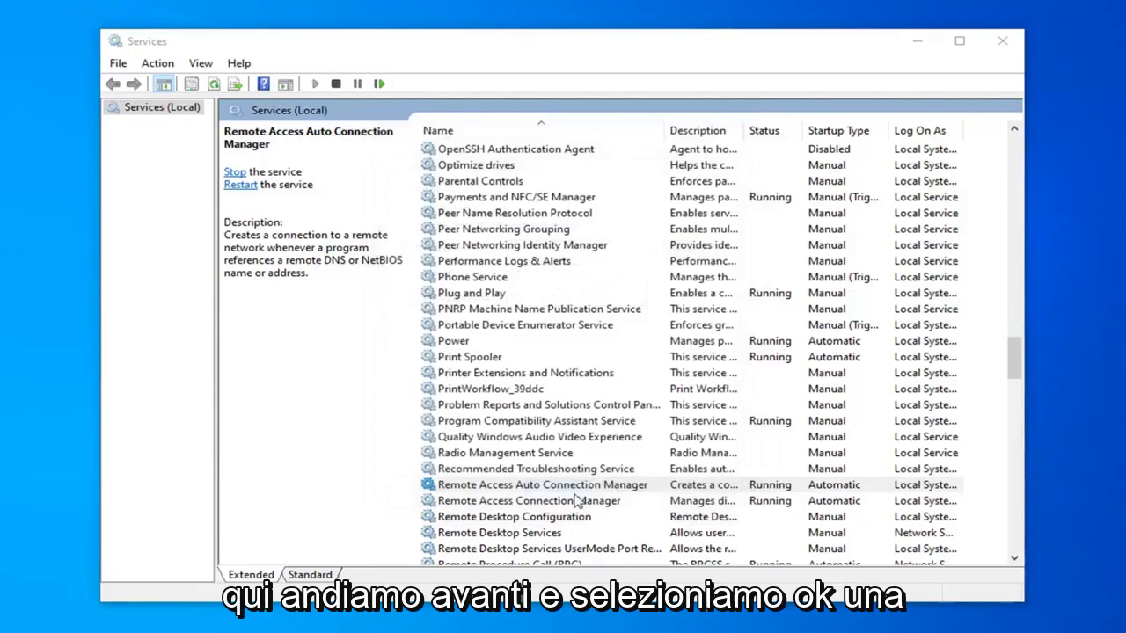
{"action": "left_click", "coordinate": [542, 486]}
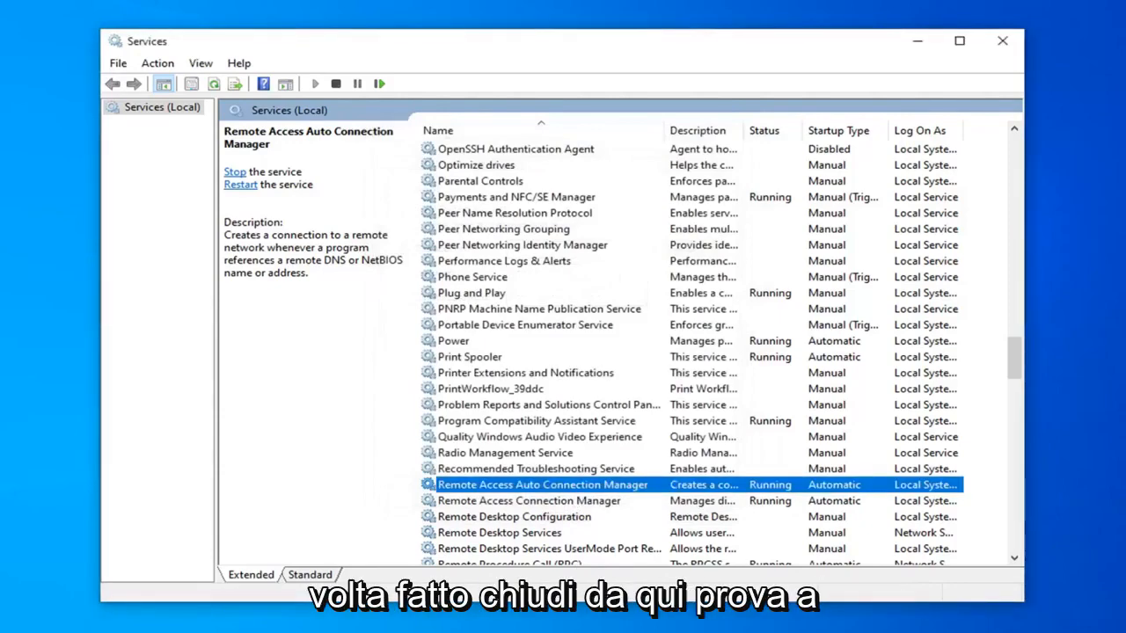
Close the Services window to return to the desktop.
{"action": "left_click", "coordinate": [1003, 40]}
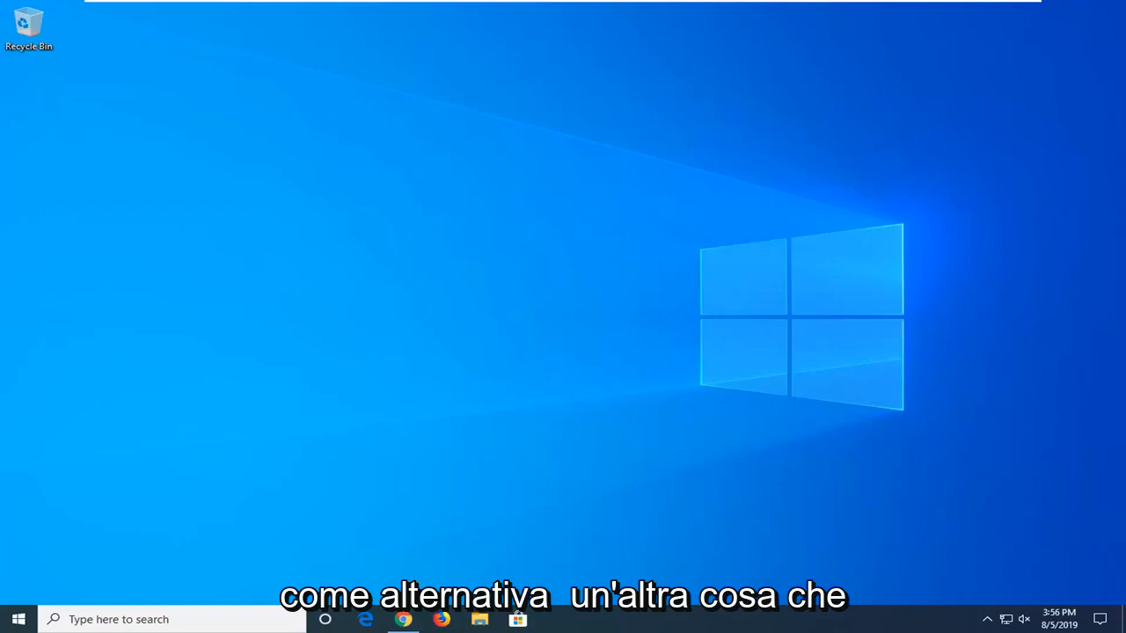
{"action": "mouse_move", "coordinate": [349, 458]}
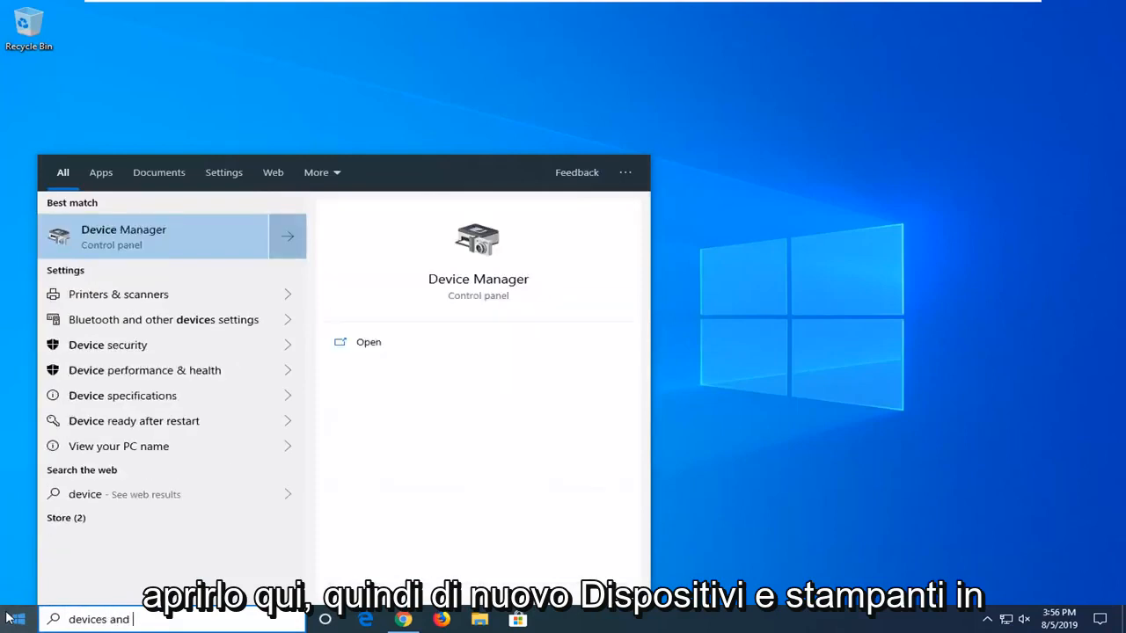
Search 'devices and printers' then 'control panel', and launch Control Panel.
{"action": "type", "text": "devices and printers"}
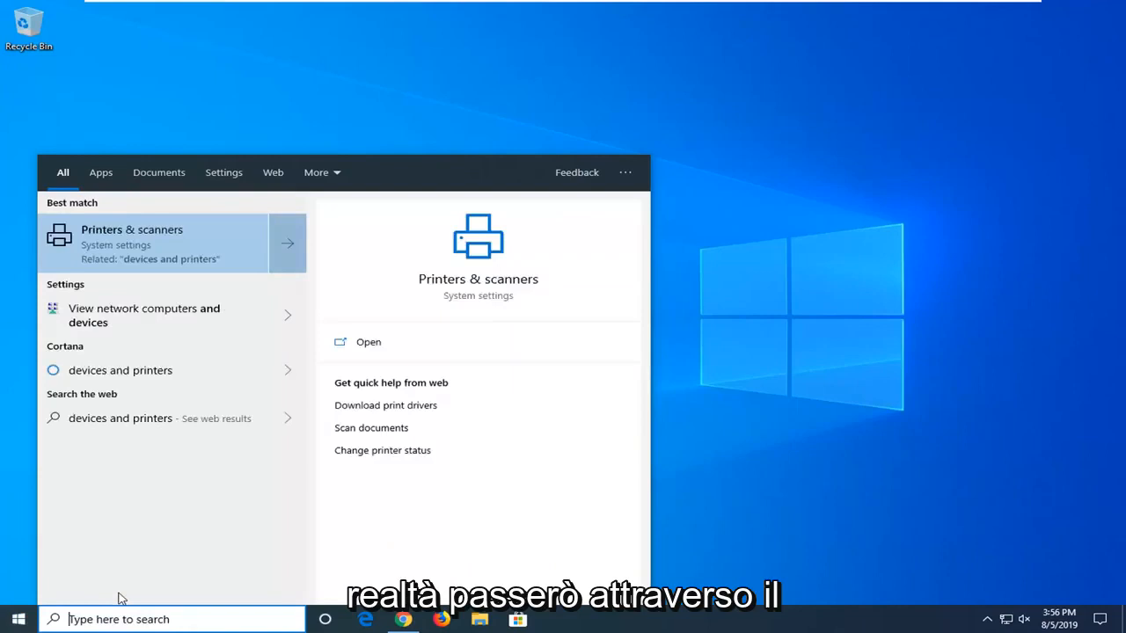
{"action": "type", "text": "control panel"}
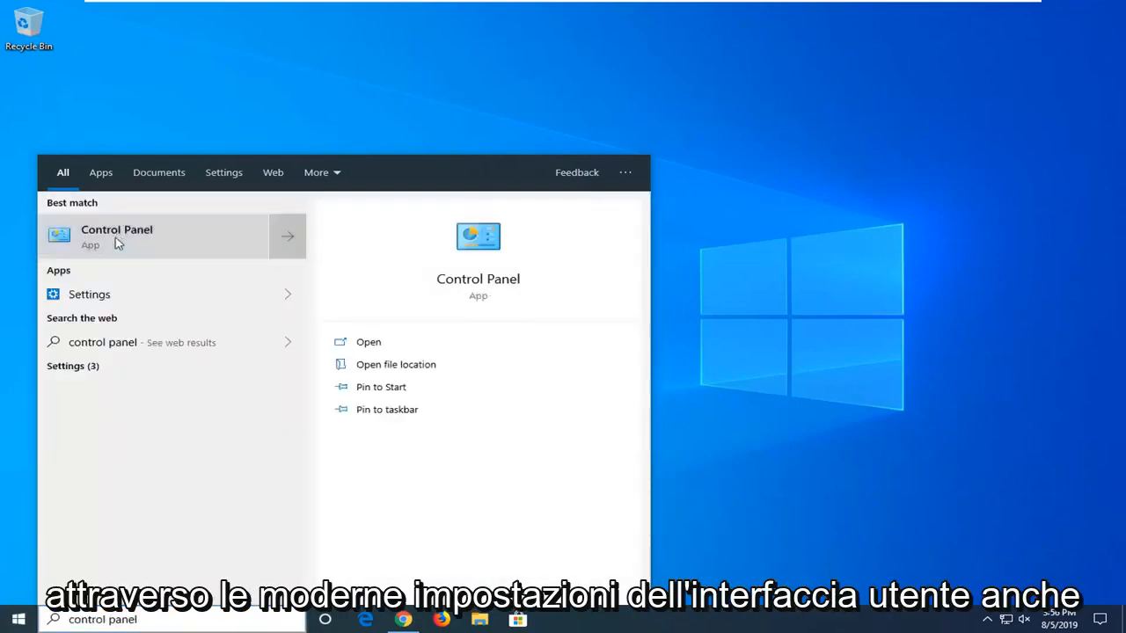
{"action": "left_click", "coordinate": [116, 236]}
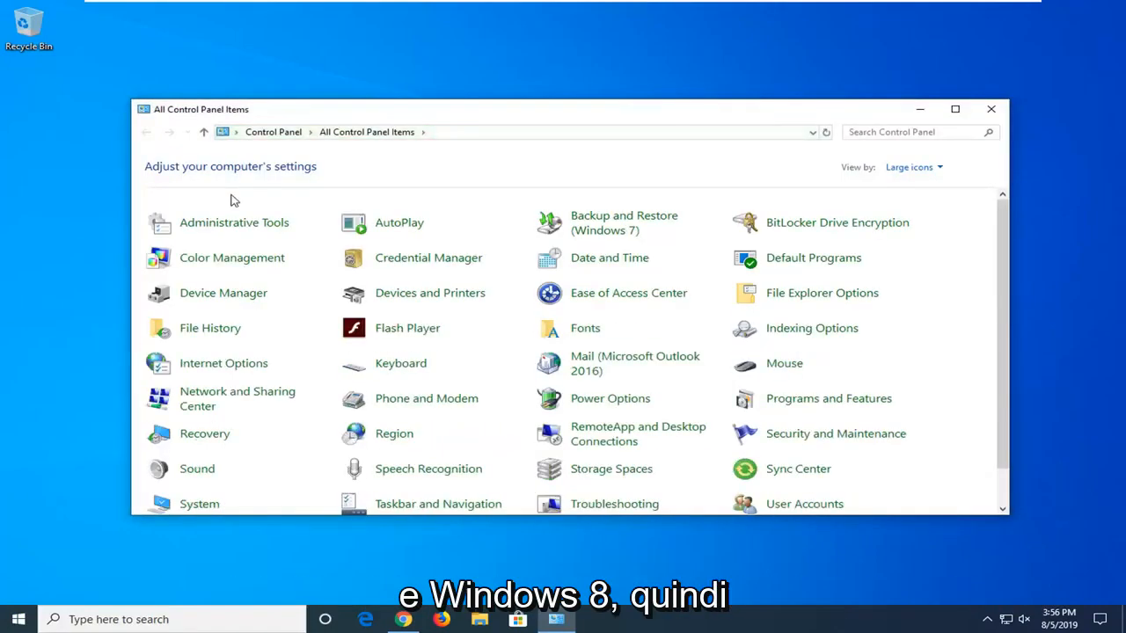
{"action": "mouse_move", "coordinate": [458, 74]}
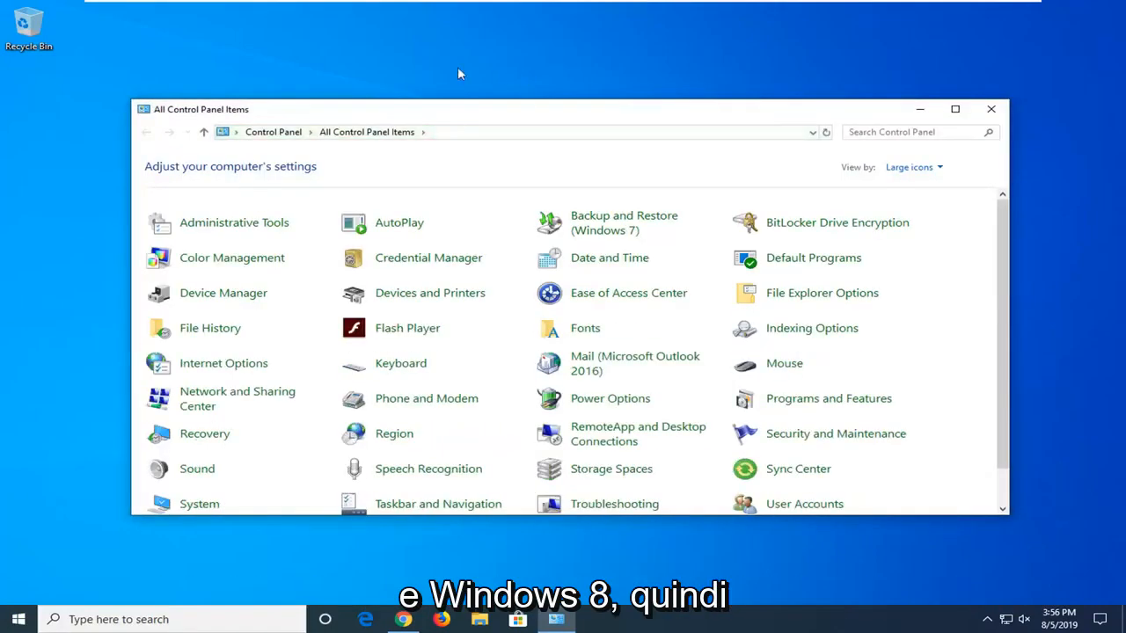
{"action": "mouse_move", "coordinate": [370, 118]}
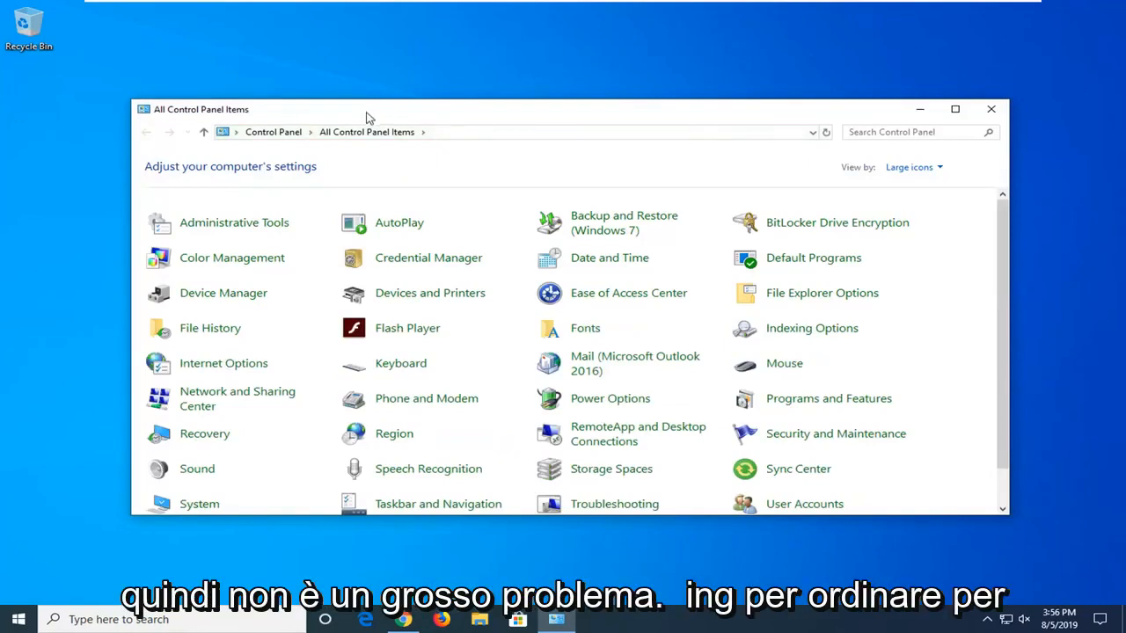
Open Devices and Printers from the All Control Panel Items view.
{"action": "left_click", "coordinate": [914, 167]}
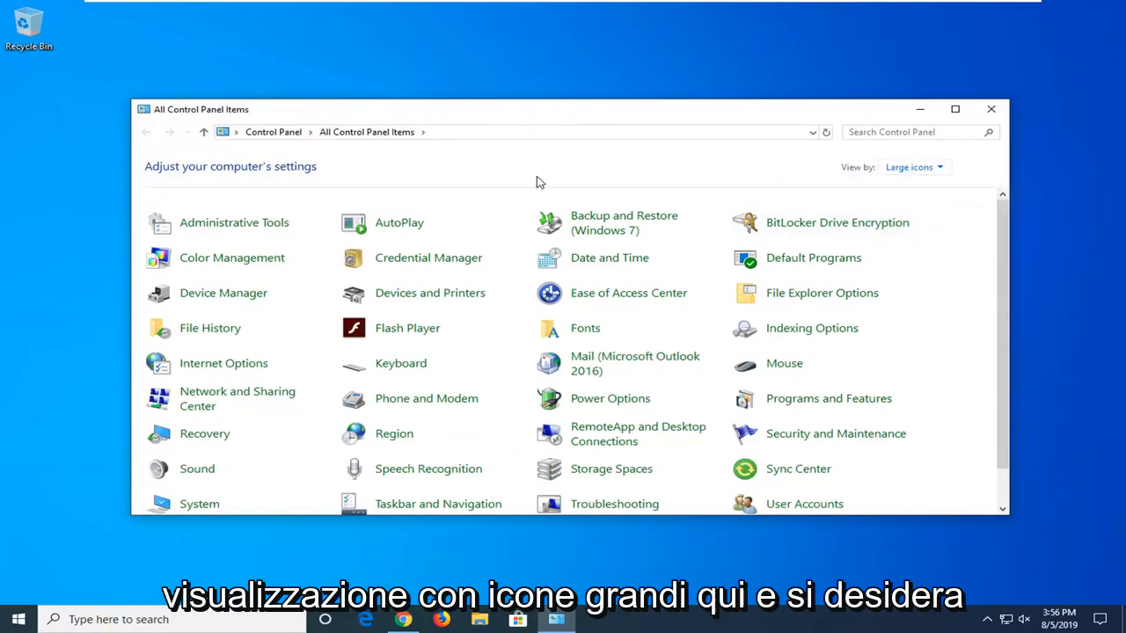
{"action": "mouse_move", "coordinate": [429, 293]}
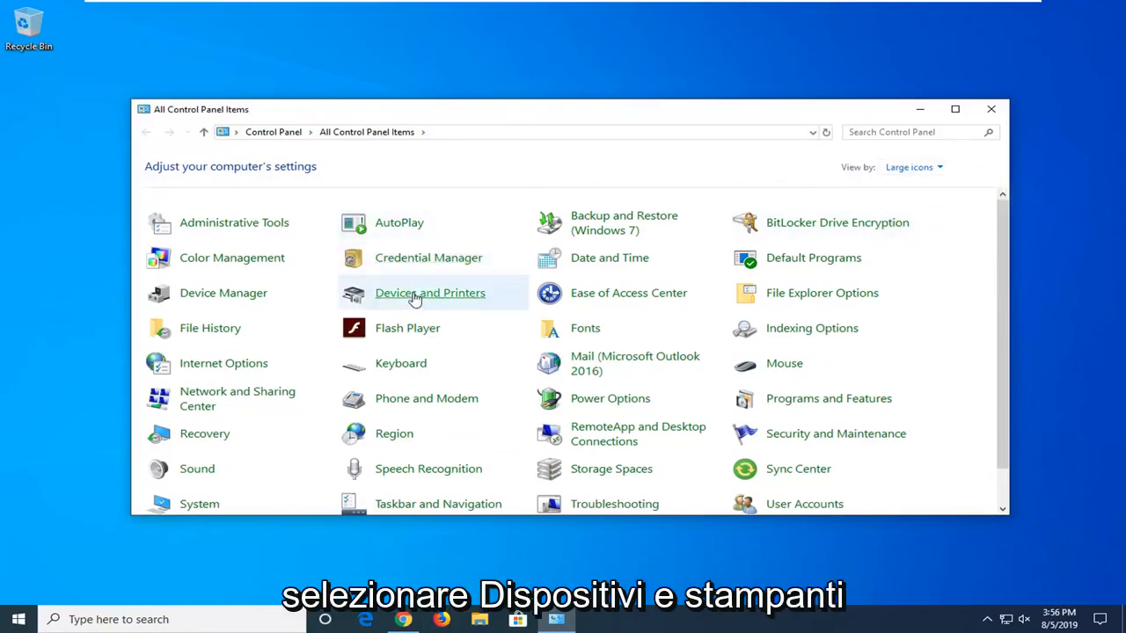
{"action": "left_click", "coordinate": [429, 292]}
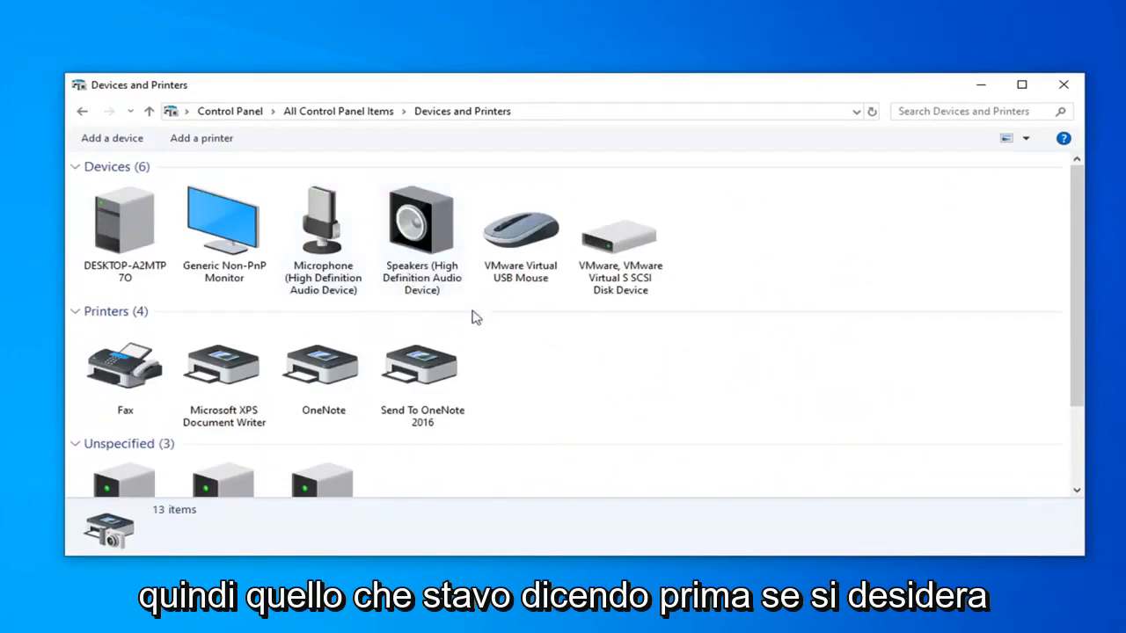
Select the Send To OneNote 2016 printer and bring up its printer properties.
{"action": "scroll", "scroll_direction": "down", "scroll_amount": 3}
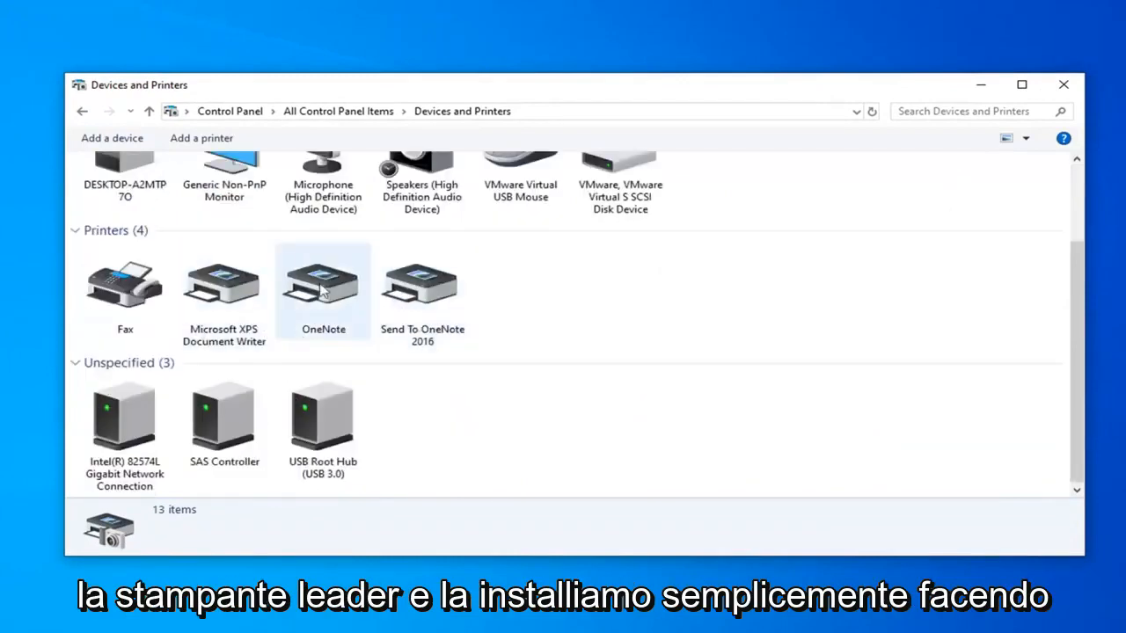
{"action": "left_click", "coordinate": [423, 281]}
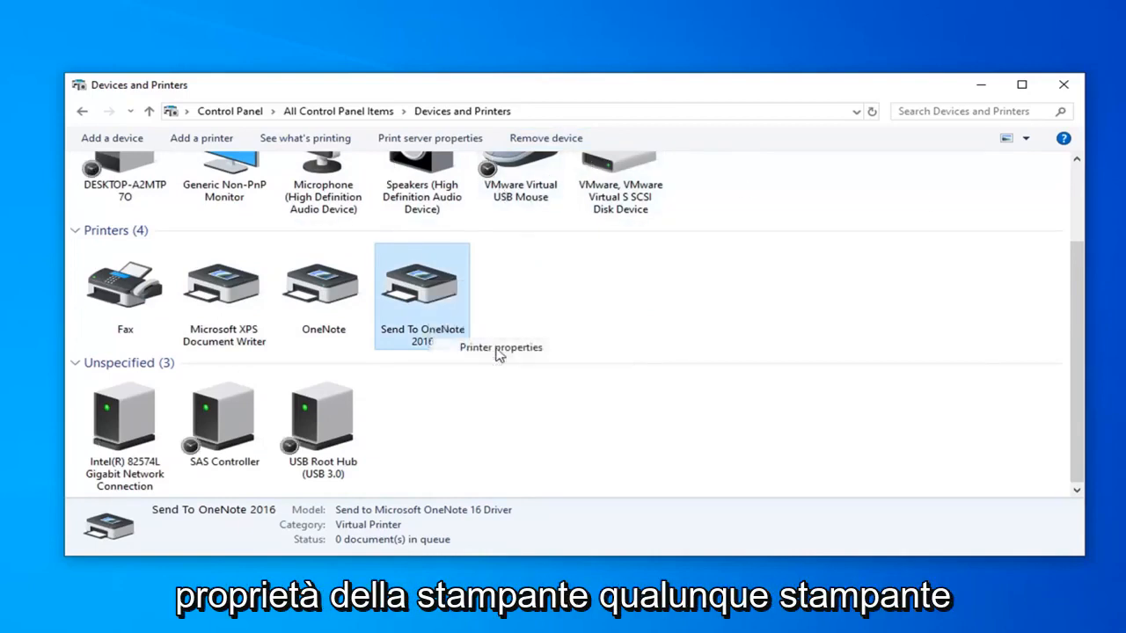
{"action": "left_click", "coordinate": [500, 347]}
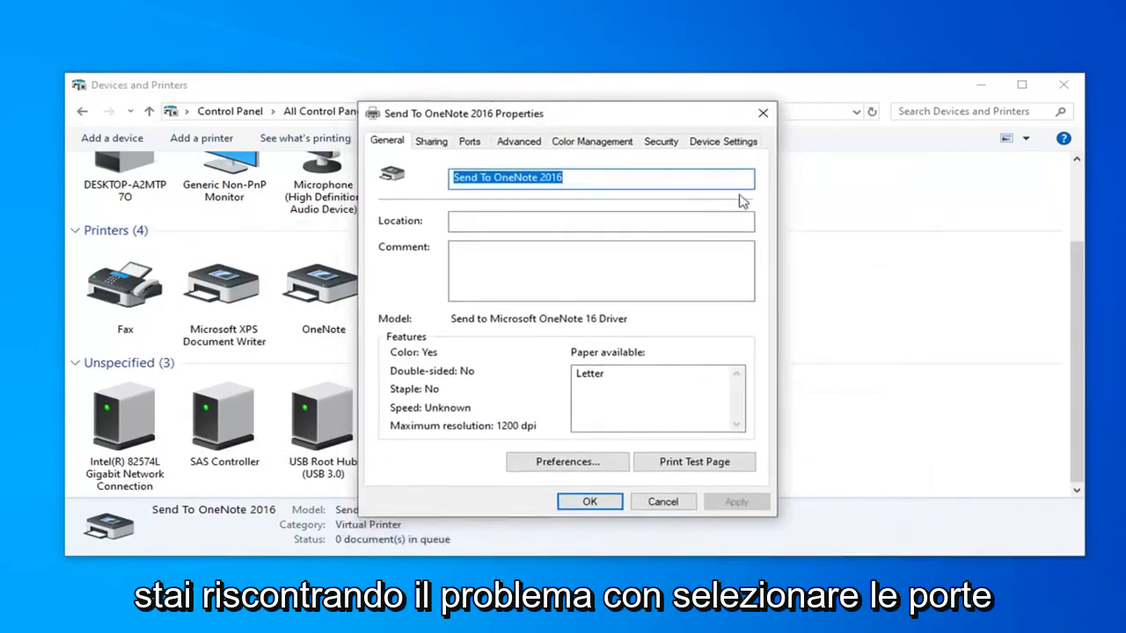
Review the printer's Ports settings, then close the properties and Devices and Printers.
{"action": "left_click", "coordinate": [468, 140]}
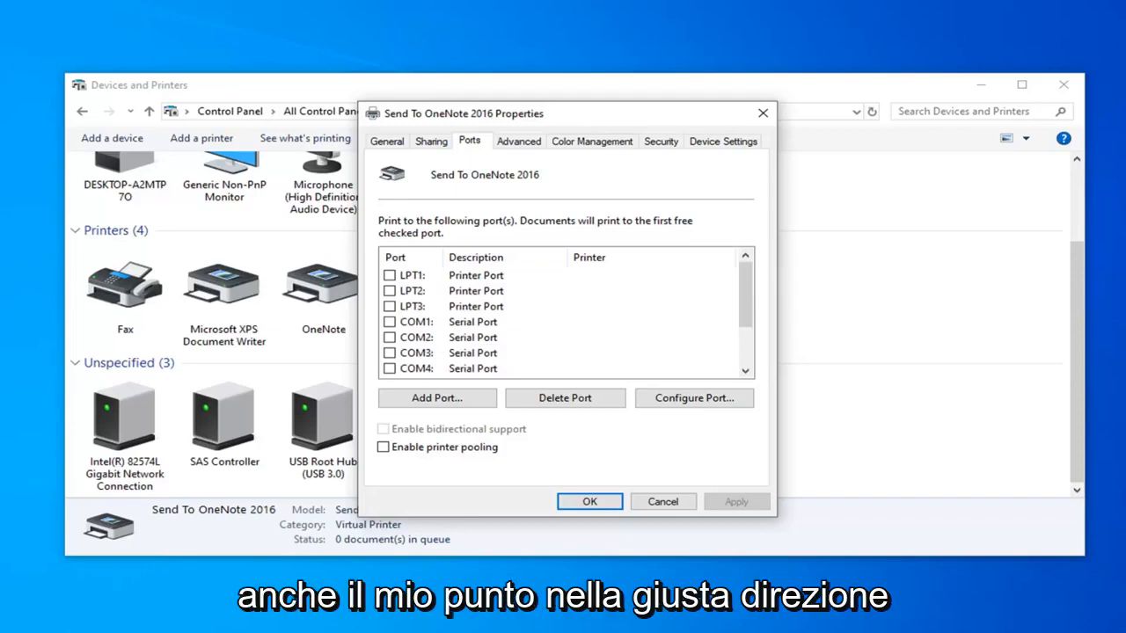
{"action": "mouse_move", "coordinate": [929, 325]}
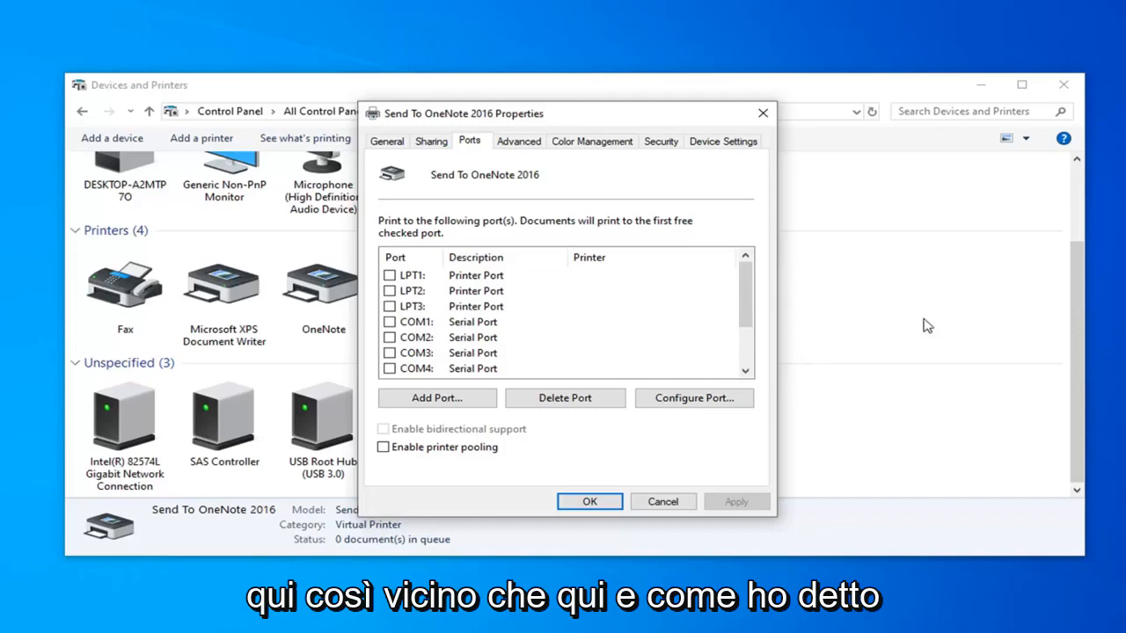
{"action": "left_click", "coordinate": [587, 501]}
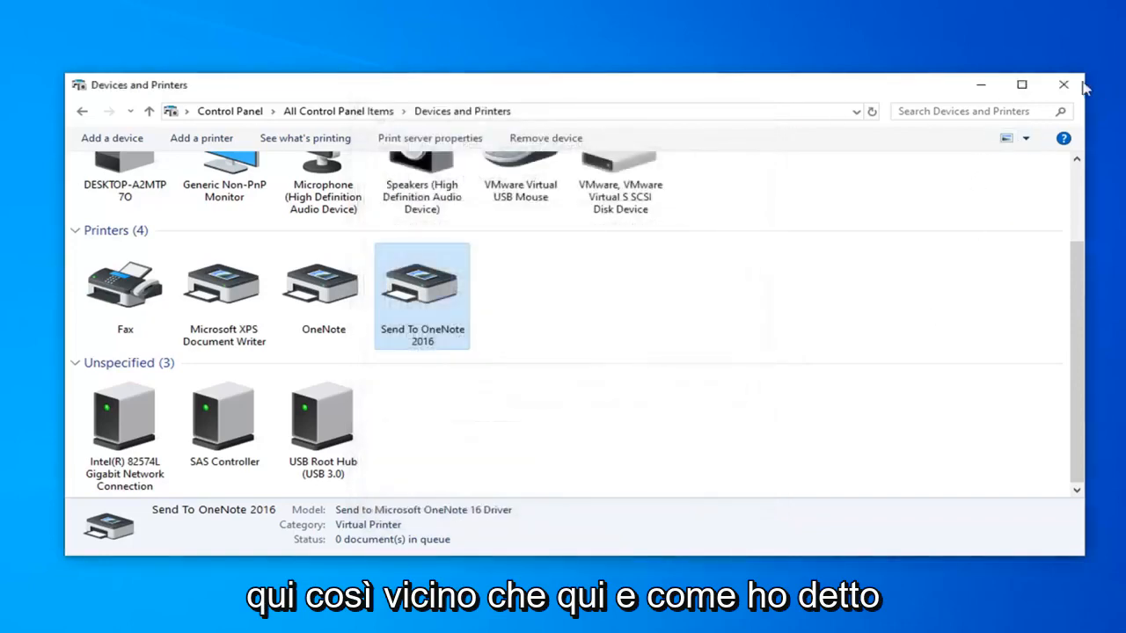
{"action": "left_click", "coordinate": [1063, 85]}
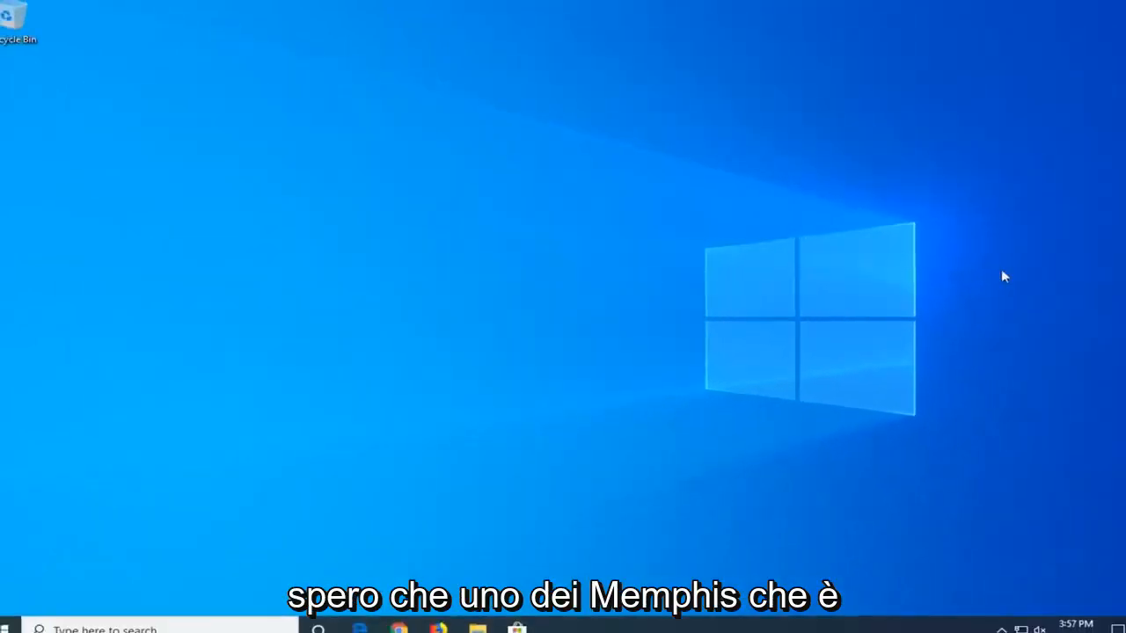